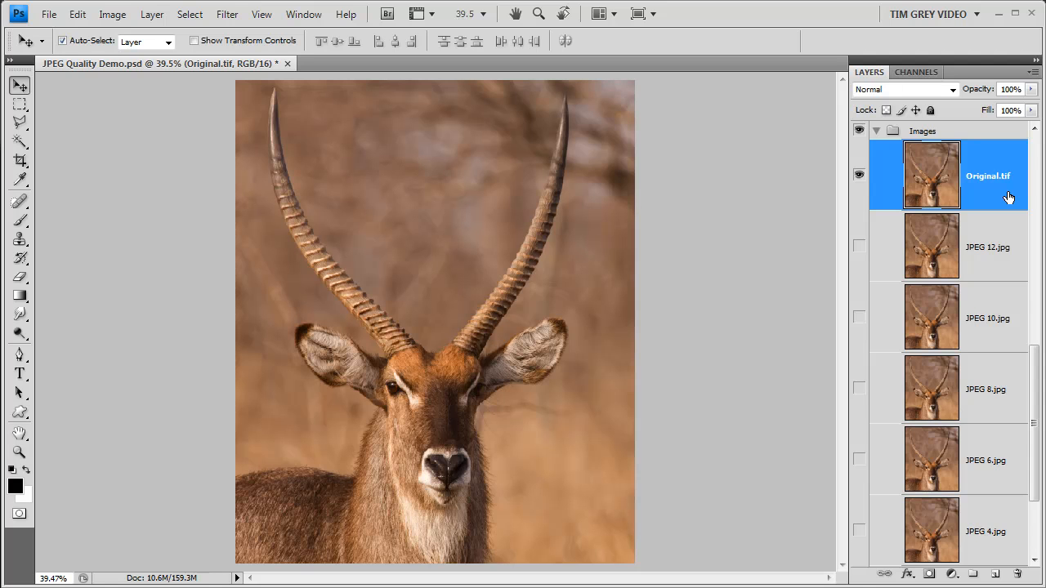
mouse_move(1017, 238)
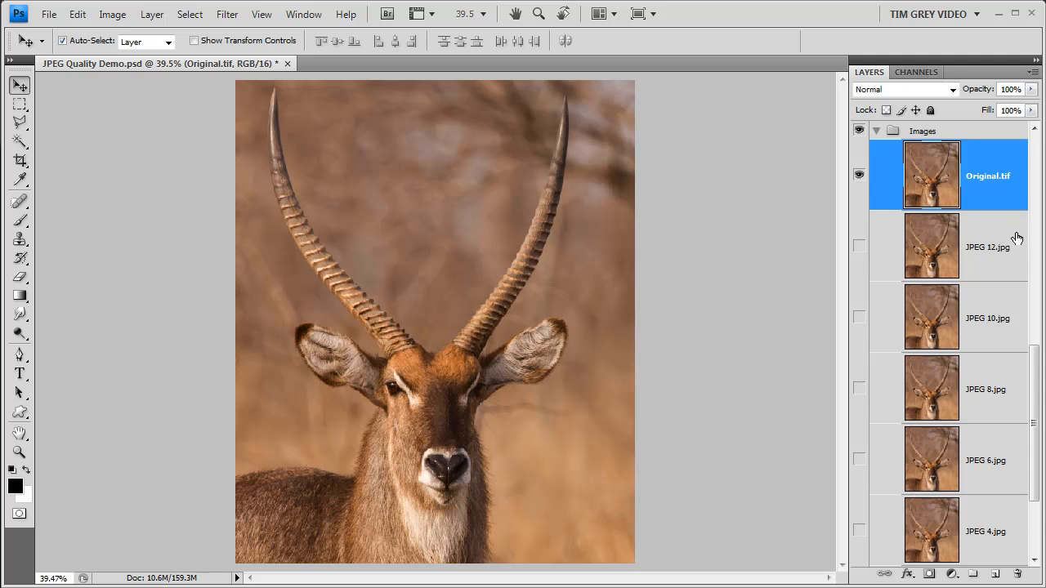
mouse_move(1020, 281)
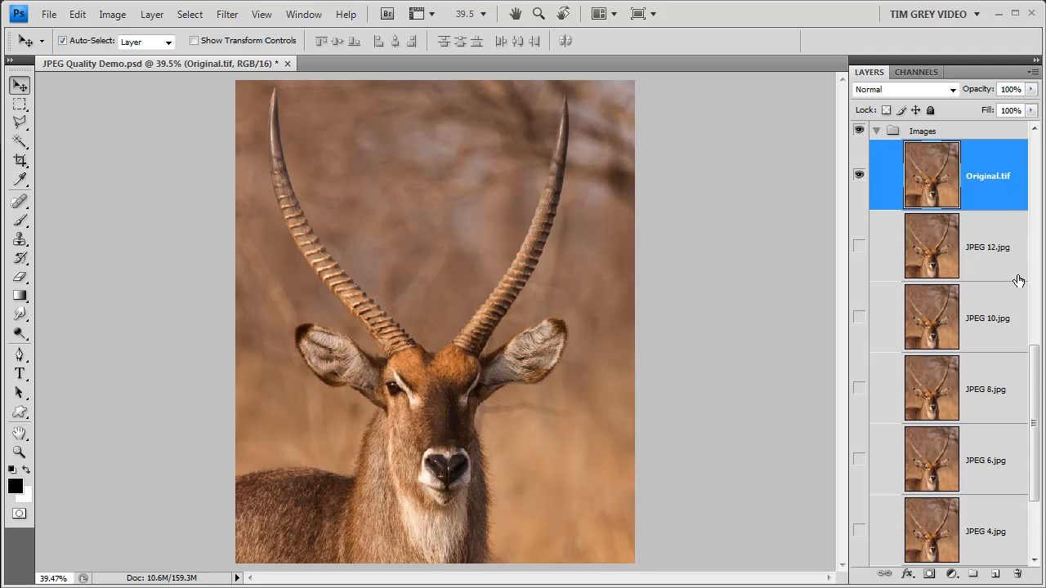
mouse_move(1019, 302)
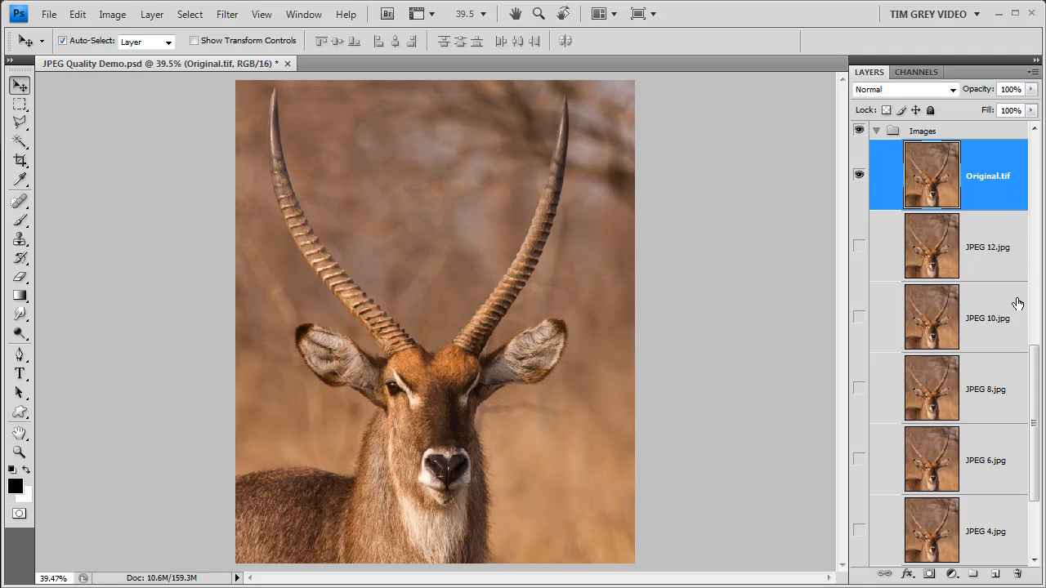
mouse_move(1001, 203)
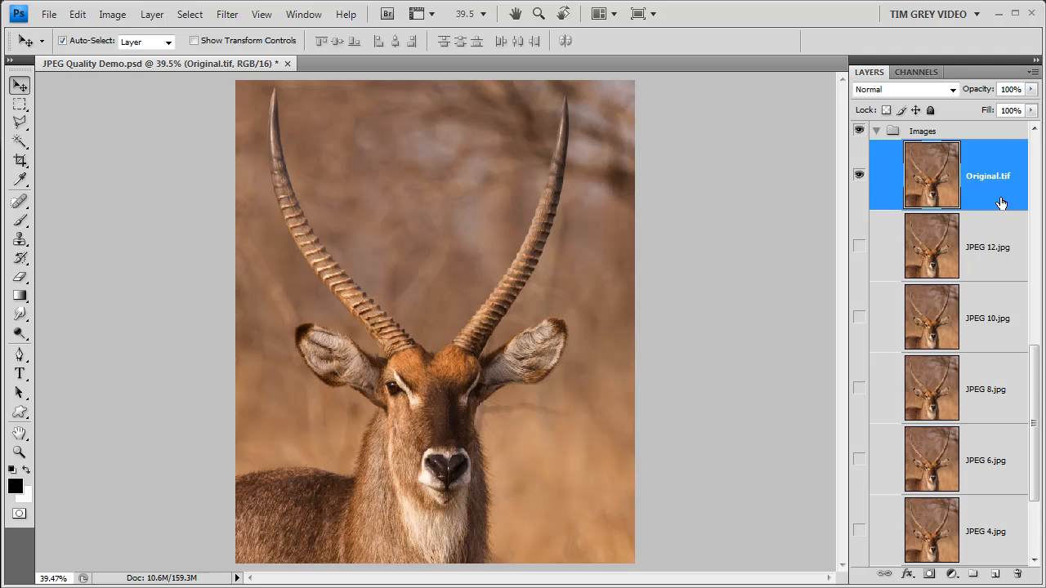
mouse_move(1001, 251)
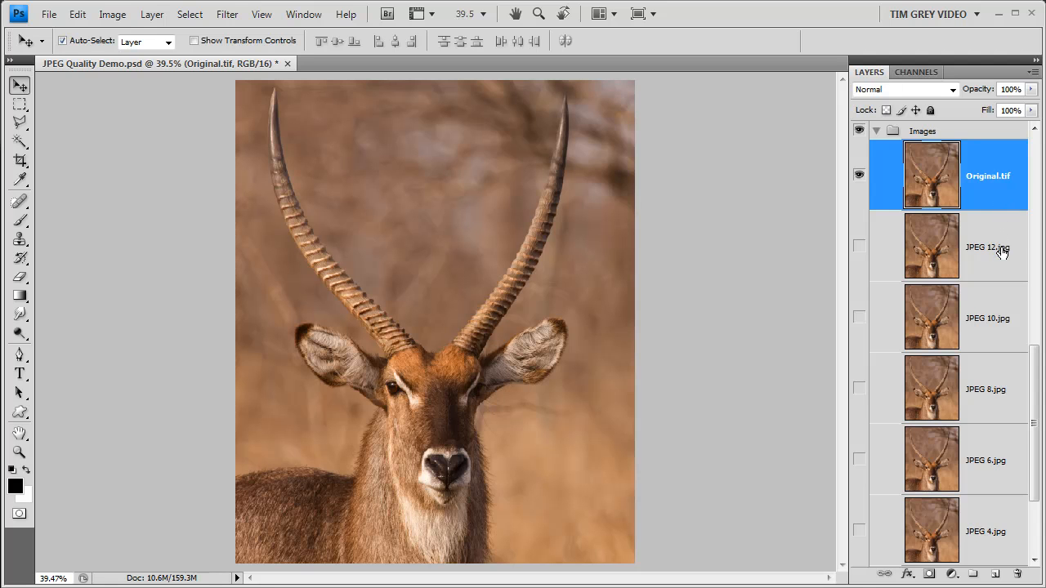
mouse_move(1010, 311)
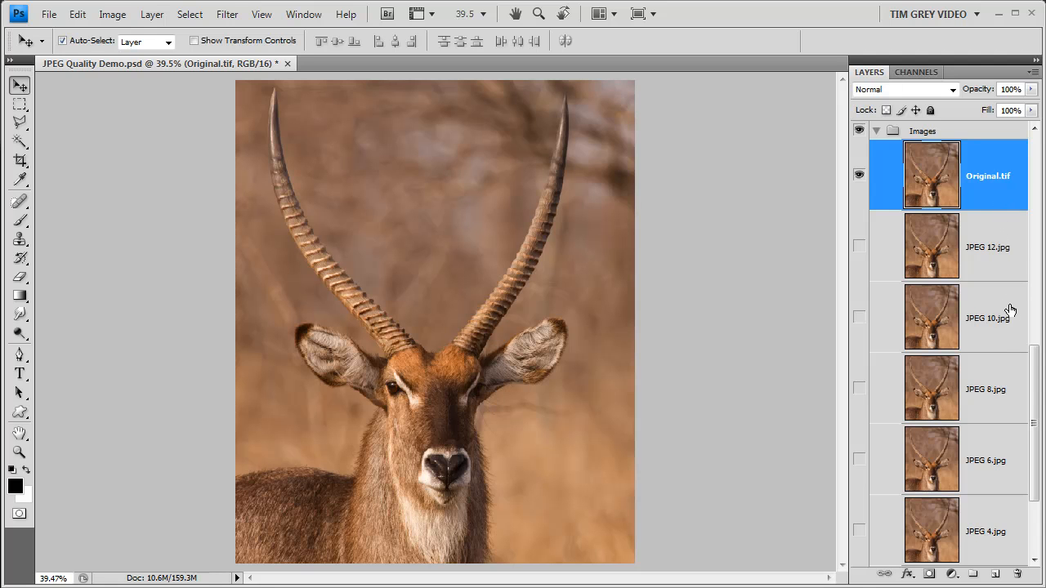
mouse_move(1028, 487)
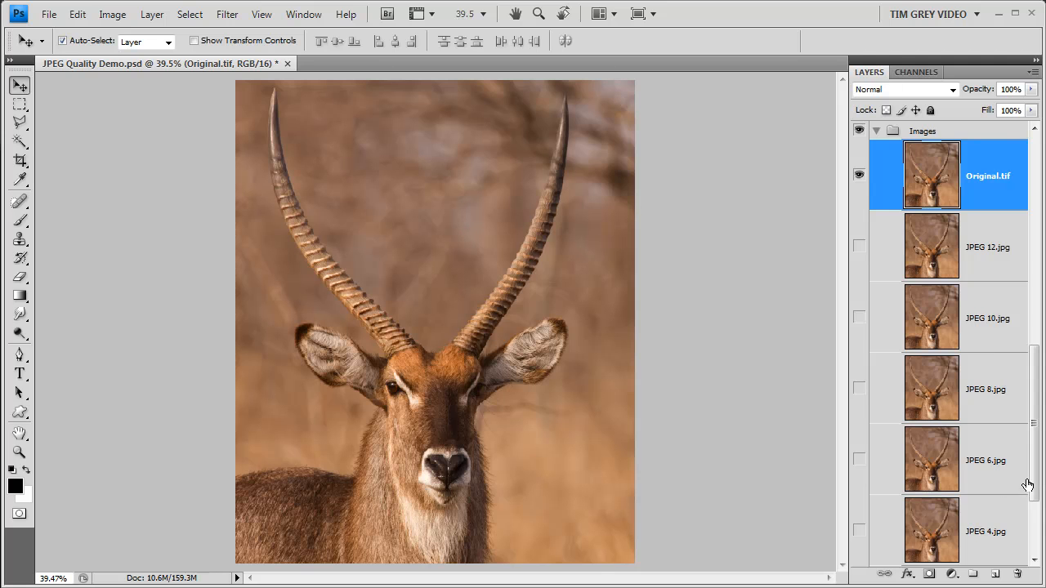
Scroll the Layers panel down toward the JPEG 0.jpg layer
scroll("down", 3)
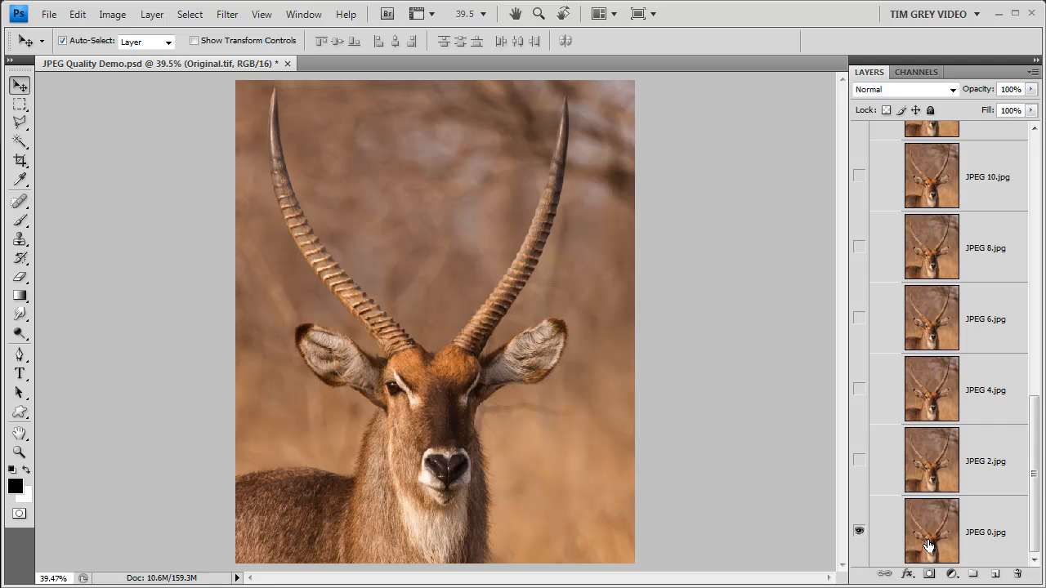
mouse_move(981, 543)
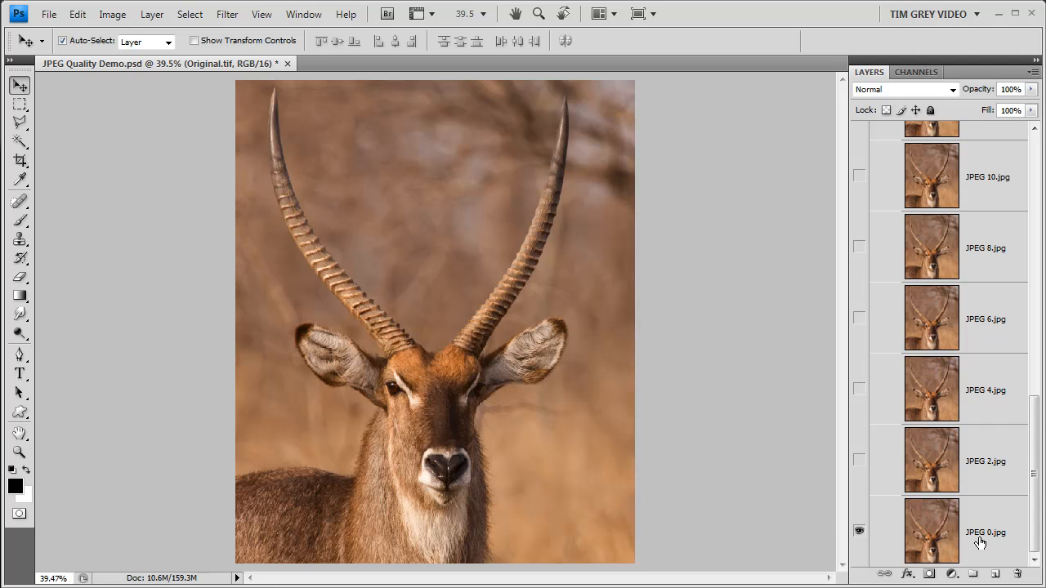
mouse_move(493, 378)
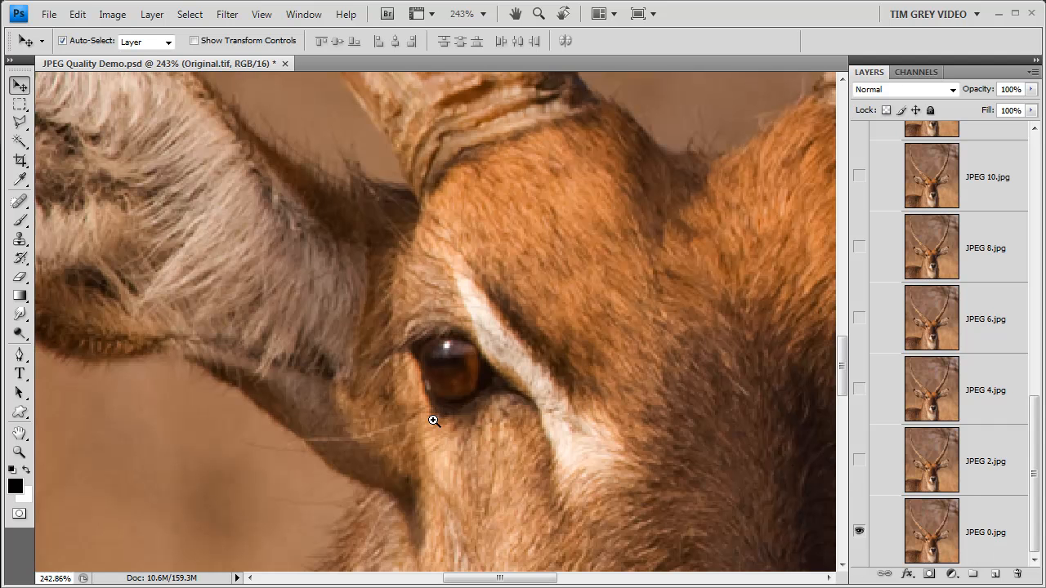
mouse_move(527, 467)
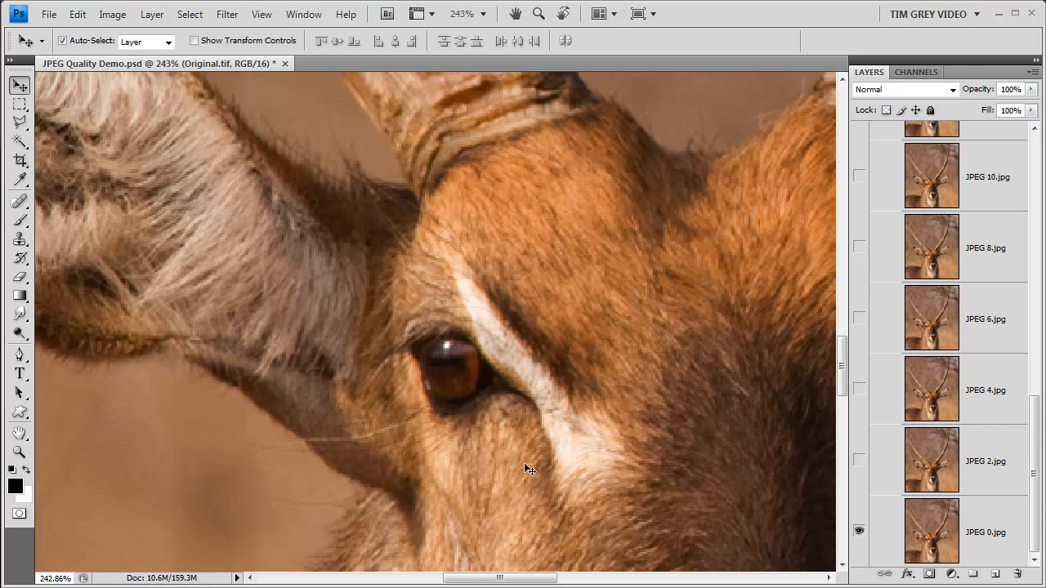
mouse_move(824, 491)
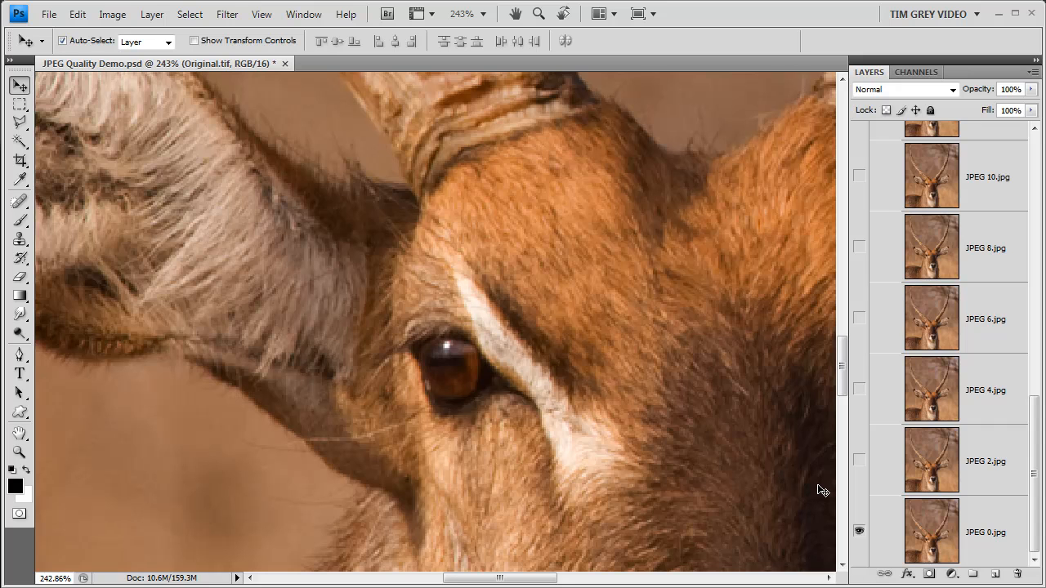
mouse_move(977, 546)
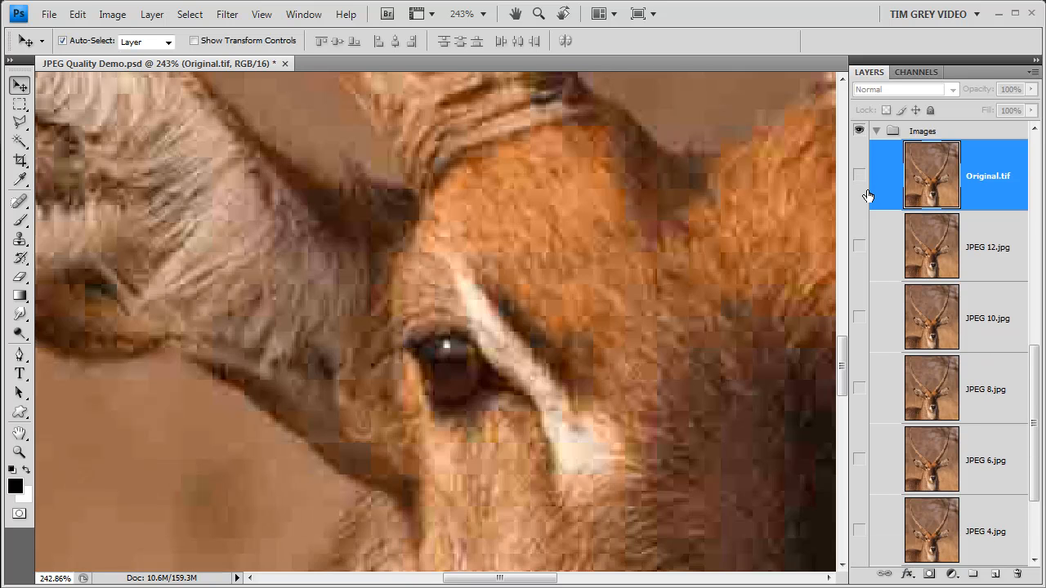
Show the Original.tif layer again over the hidden difference layers
left_click(859, 176)
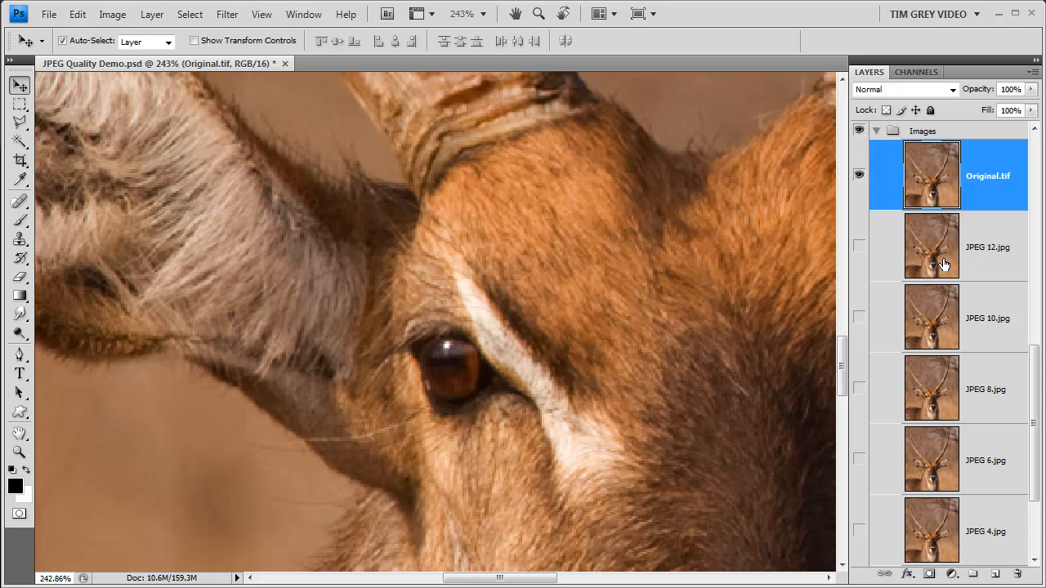
mouse_move(997, 306)
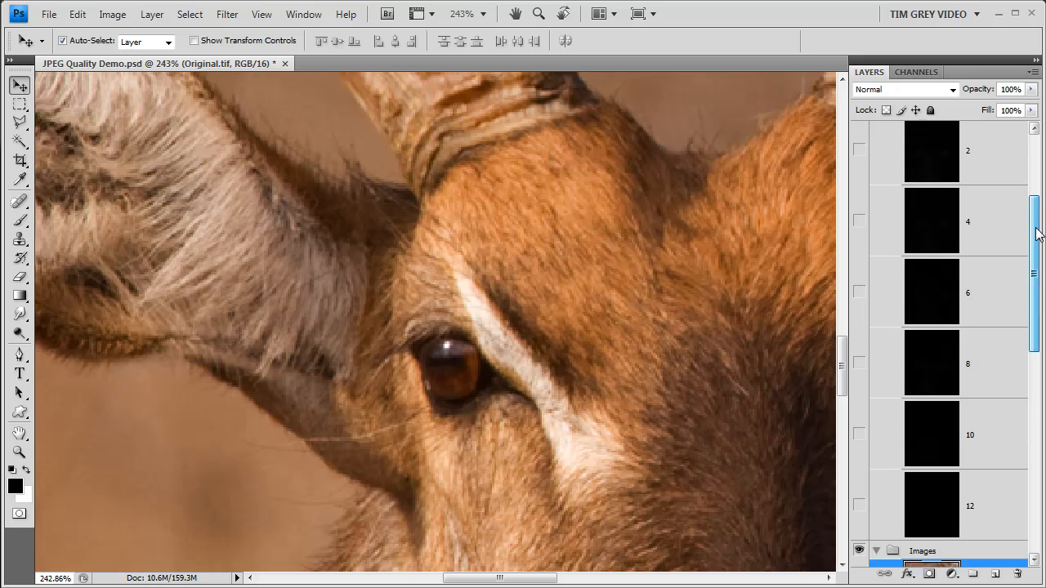
scroll("down", 3)
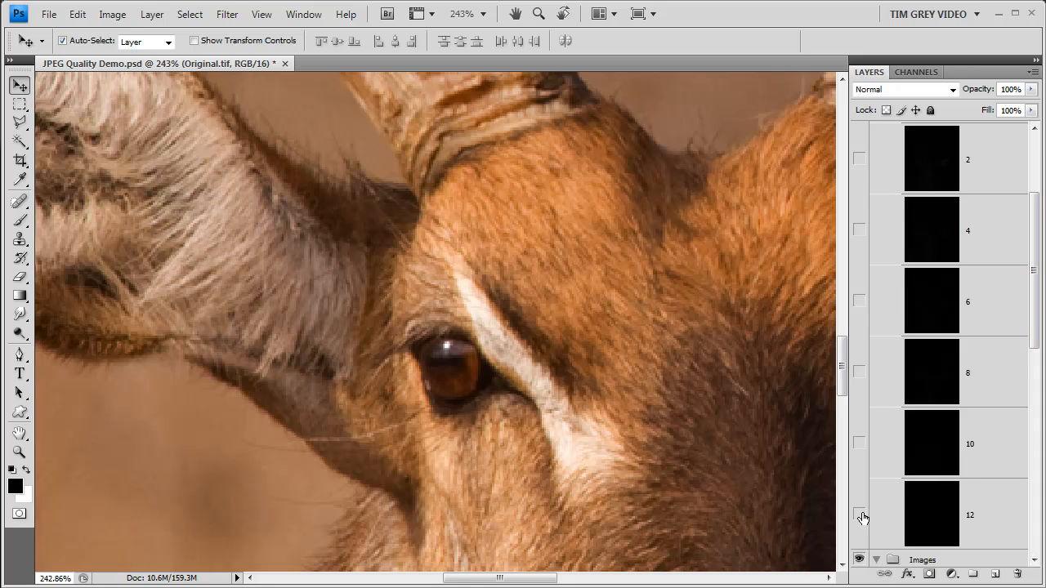
mouse_move(951, 523)
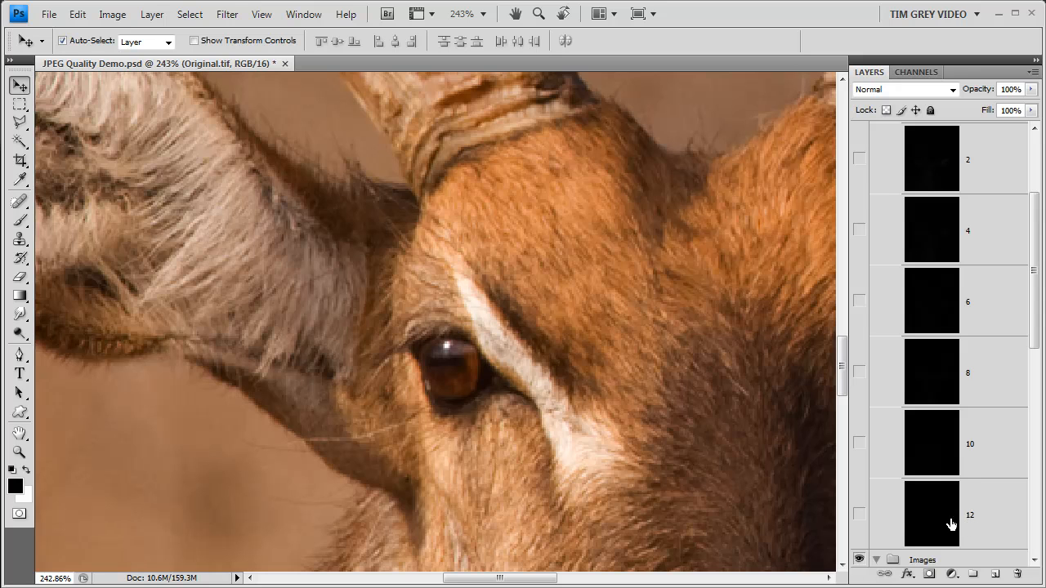
Make difference layer 12 visible, filling the canvas with near-solid black
left_click(859, 516)
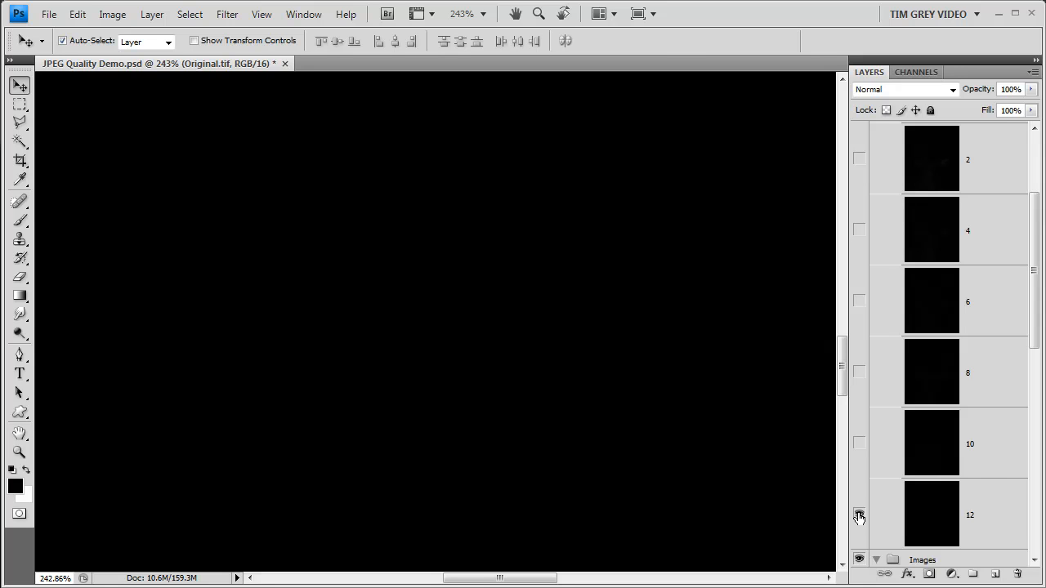
Enable the Curves adjustment layer so quality 12 differences show as colored speckles
left_click(860, 513)
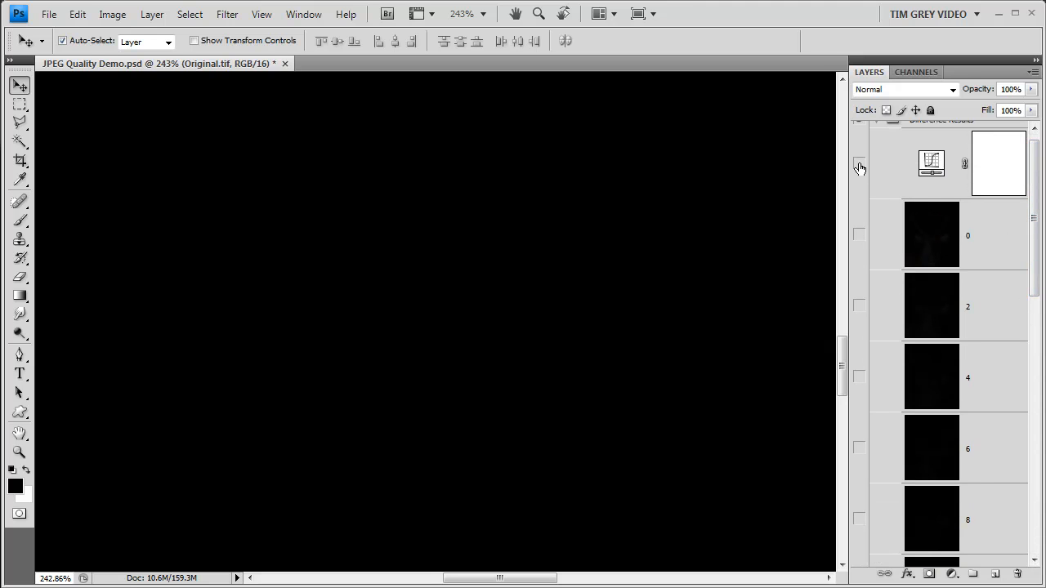
left_click(860, 164)
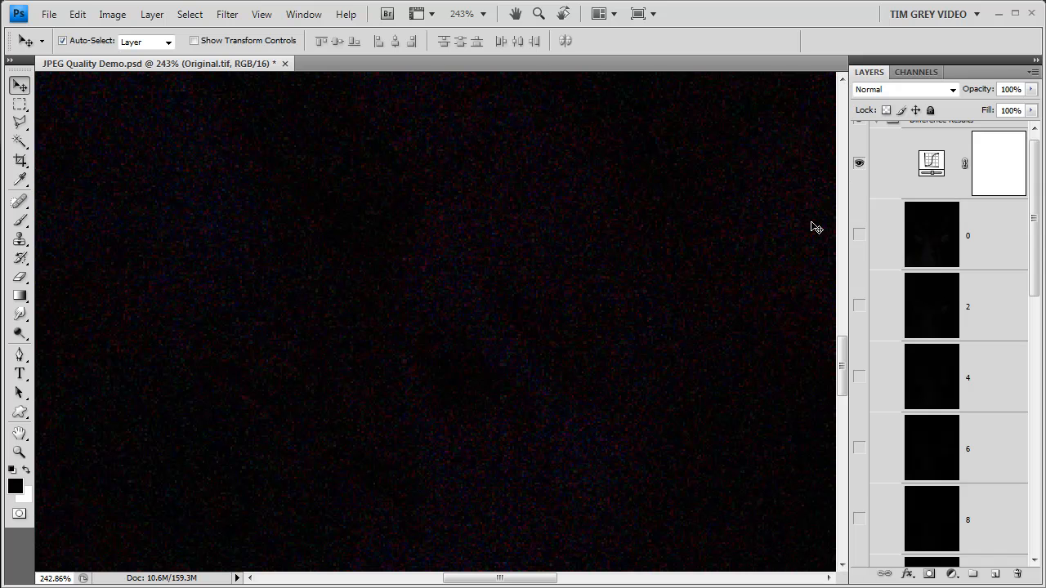
mouse_move(569, 513)
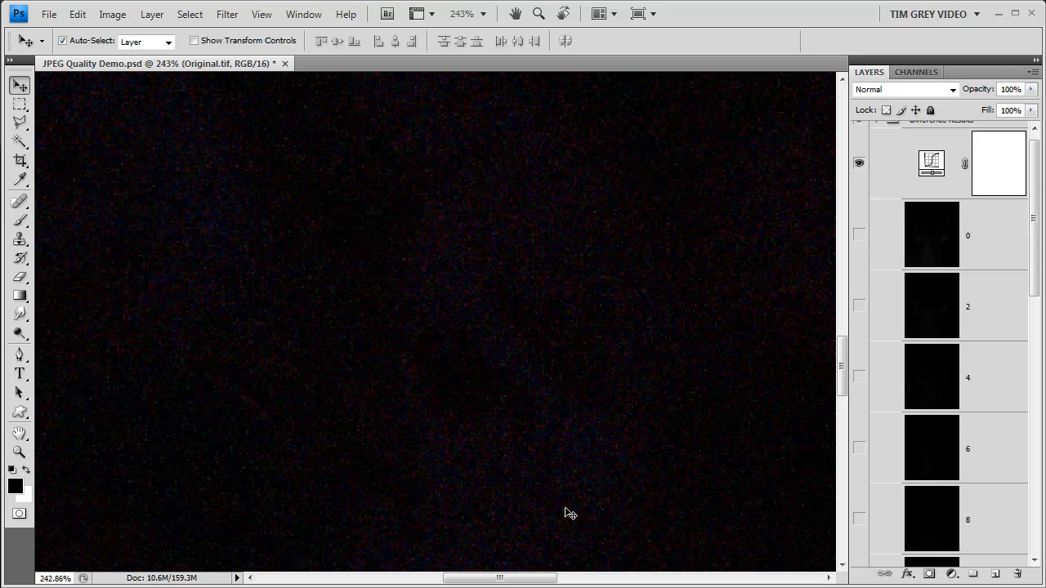
mouse_move(613, 506)
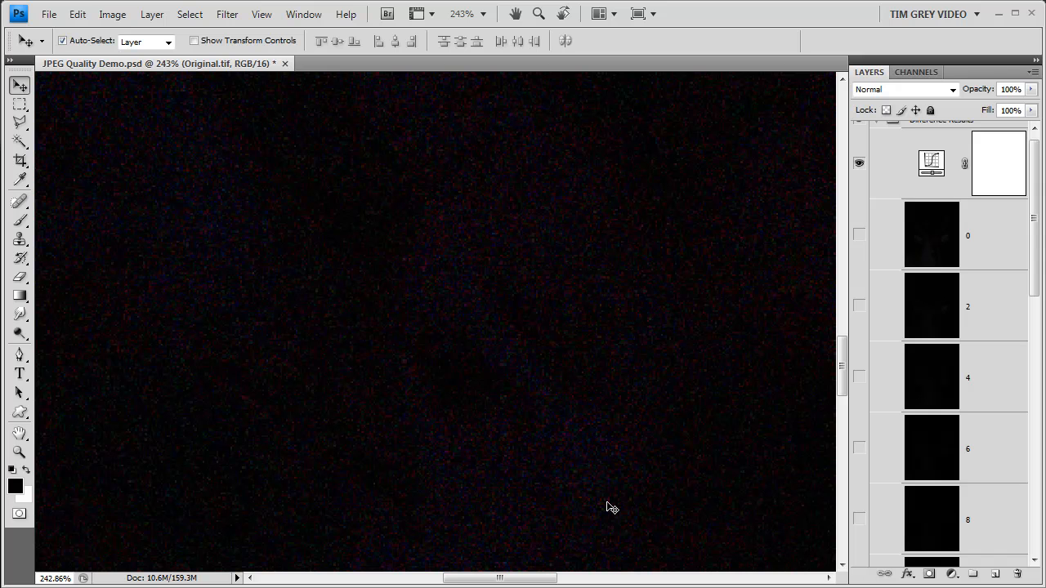
mouse_move(879, 209)
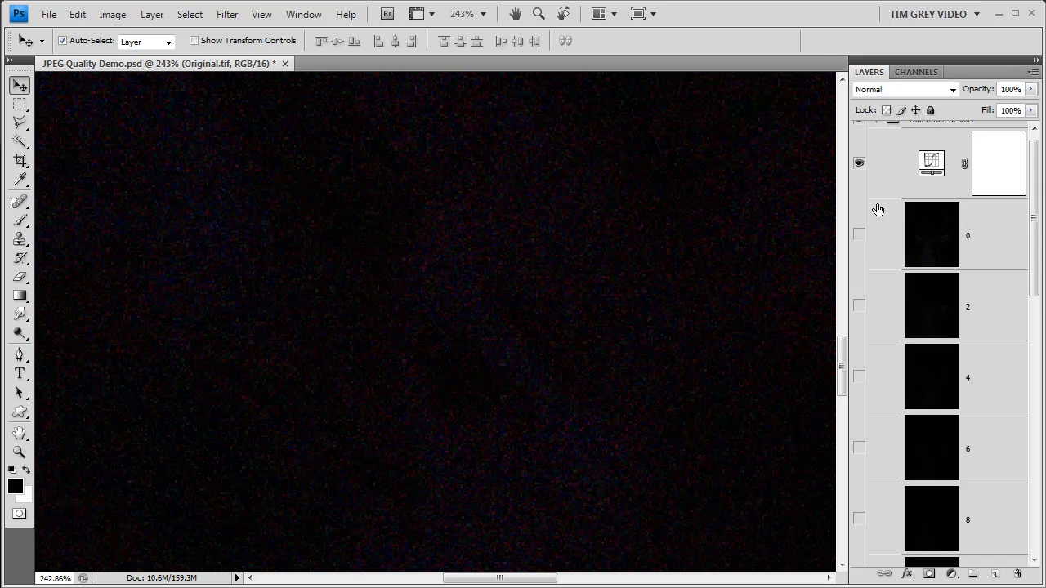
mouse_move(487, 497)
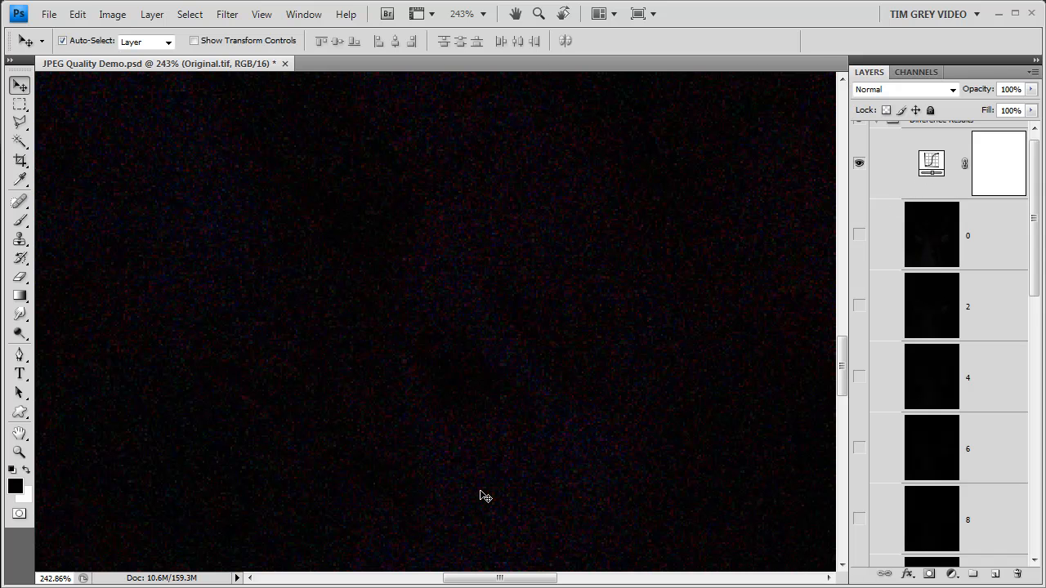
mouse_move(585, 503)
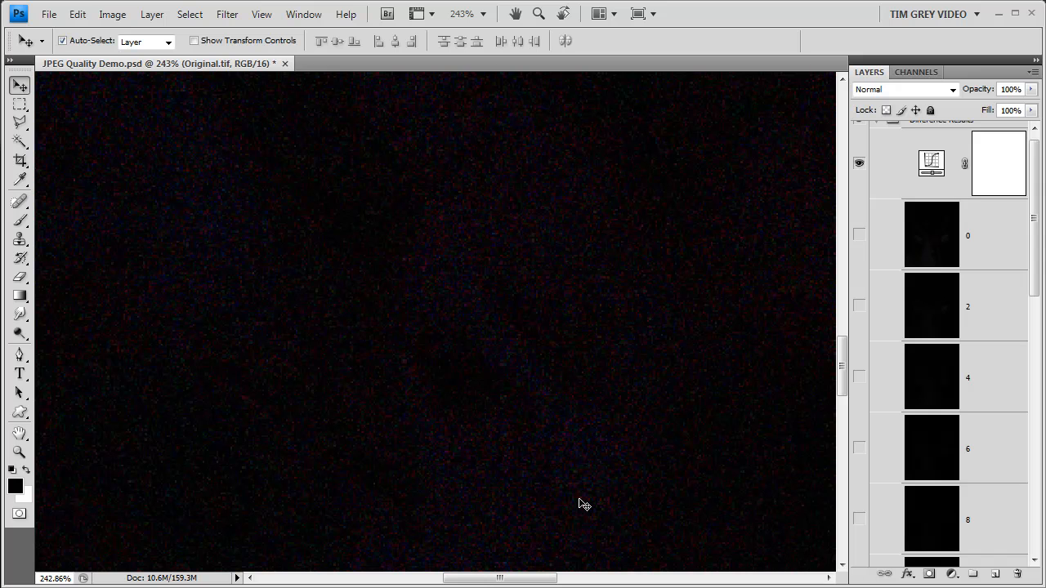
scroll("down", 3)
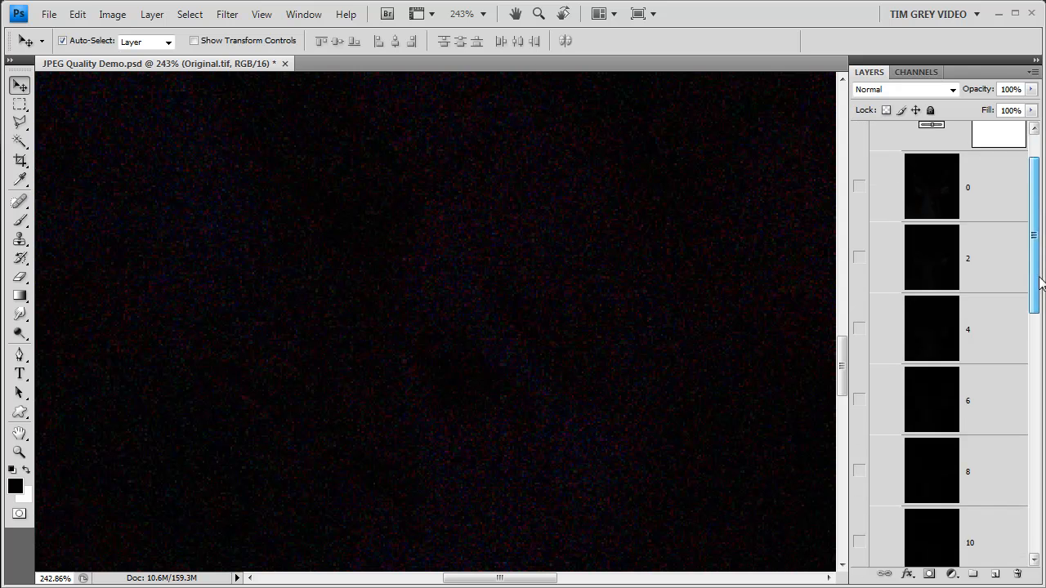
scroll("down", 3)
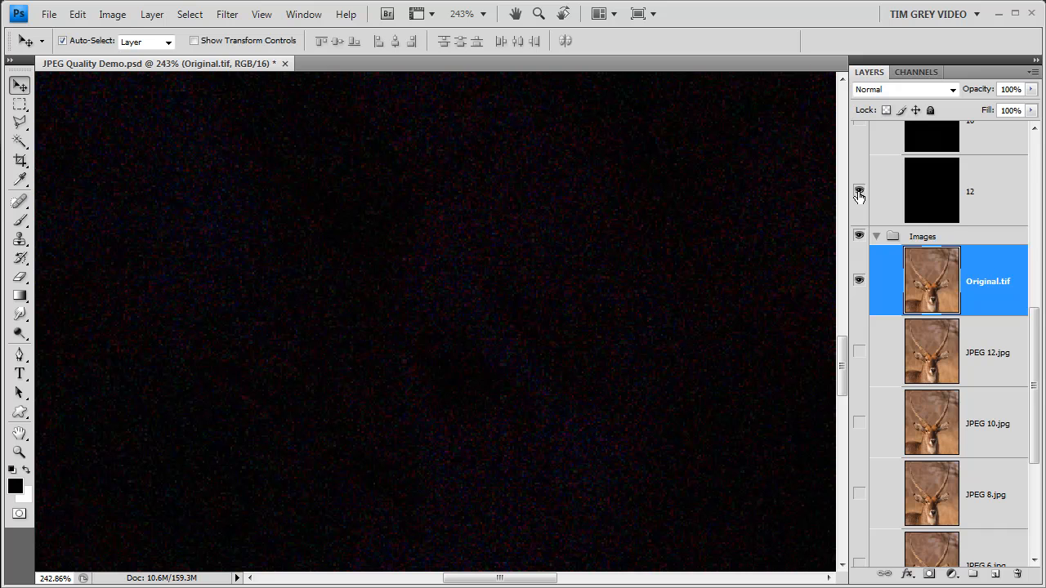
left_click(860, 191)
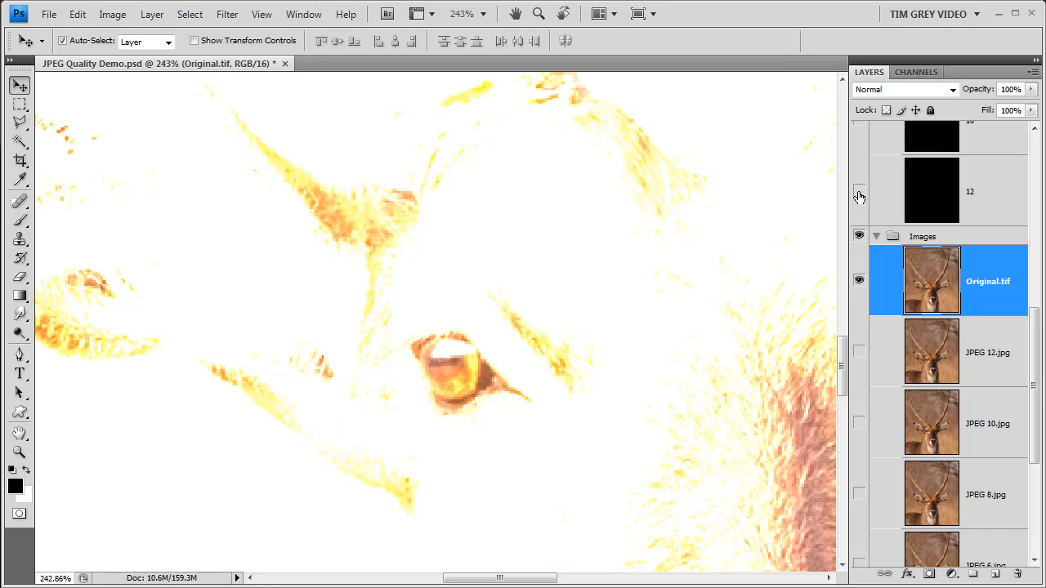
left_click(860, 192)
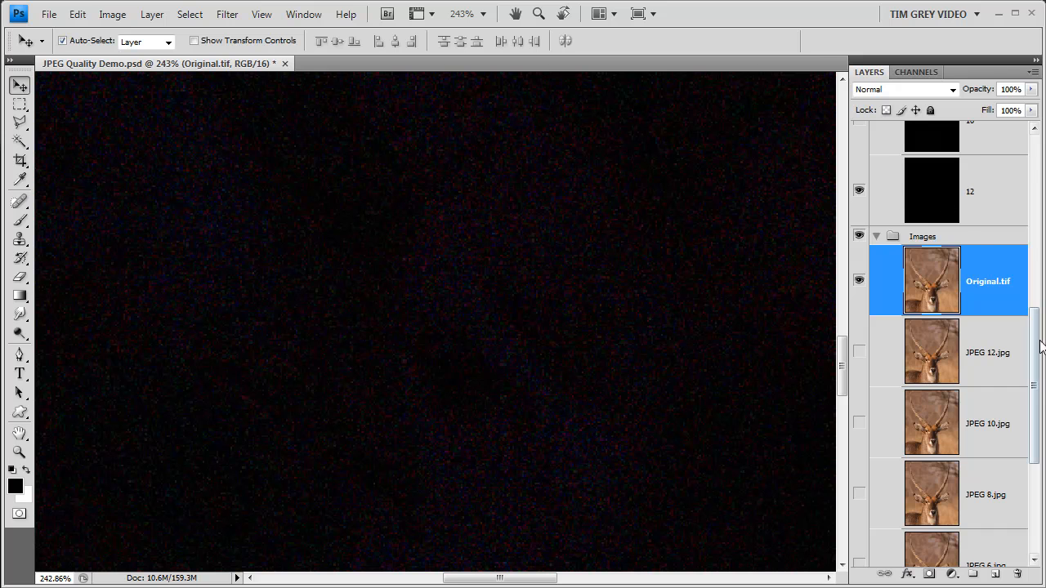
scroll("up", 3)
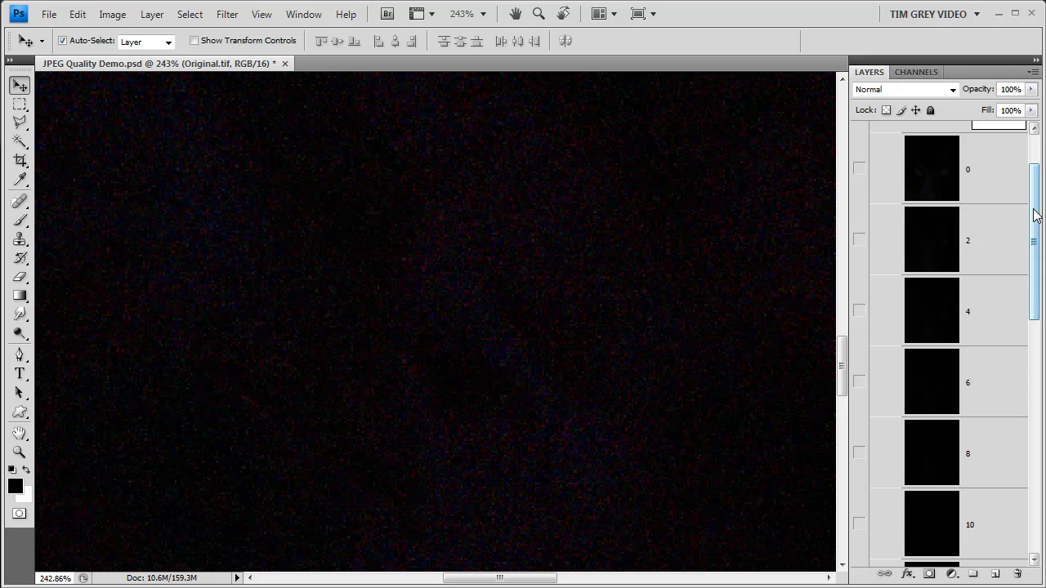
Show difference layers 0–10, then hide the Curves layer to view them unboosted
left_click(860, 382)
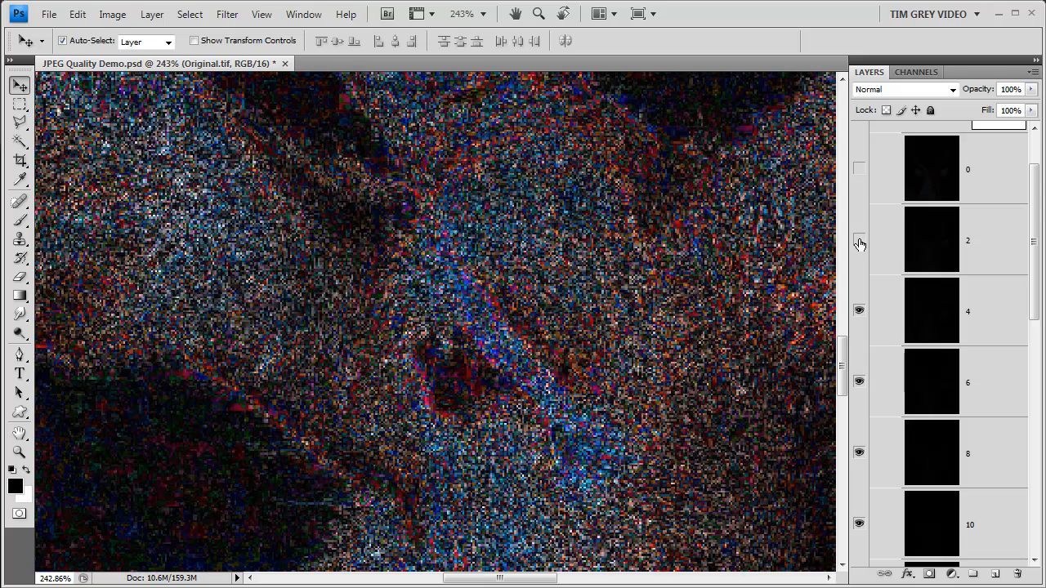
left_click(860, 168)
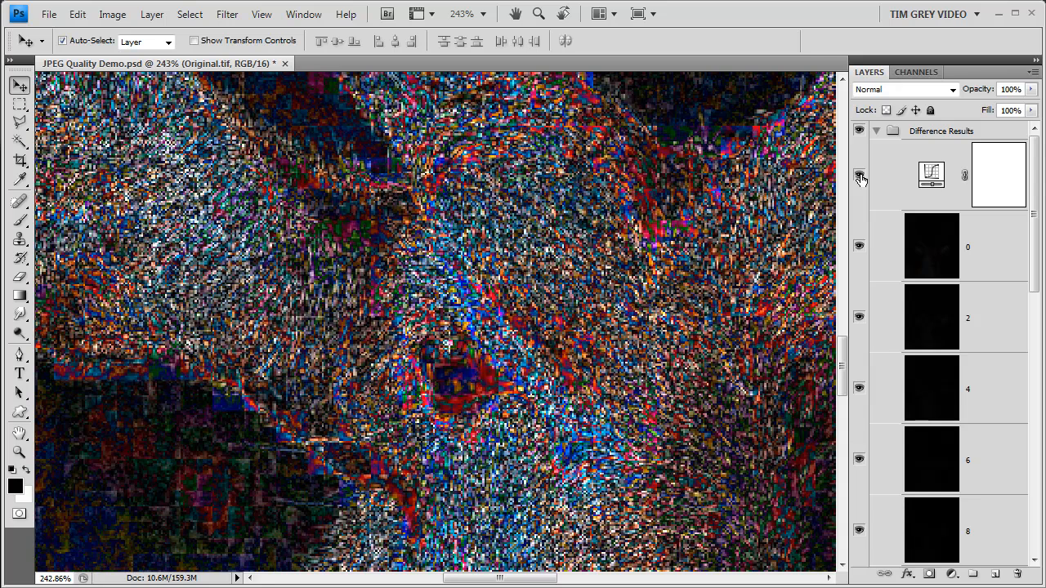
left_click(860, 176)
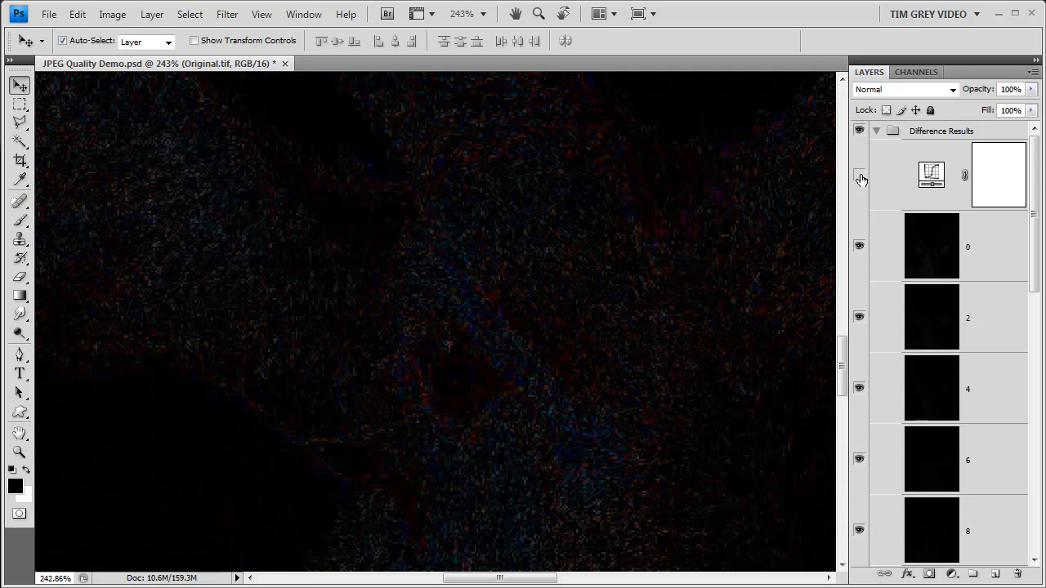